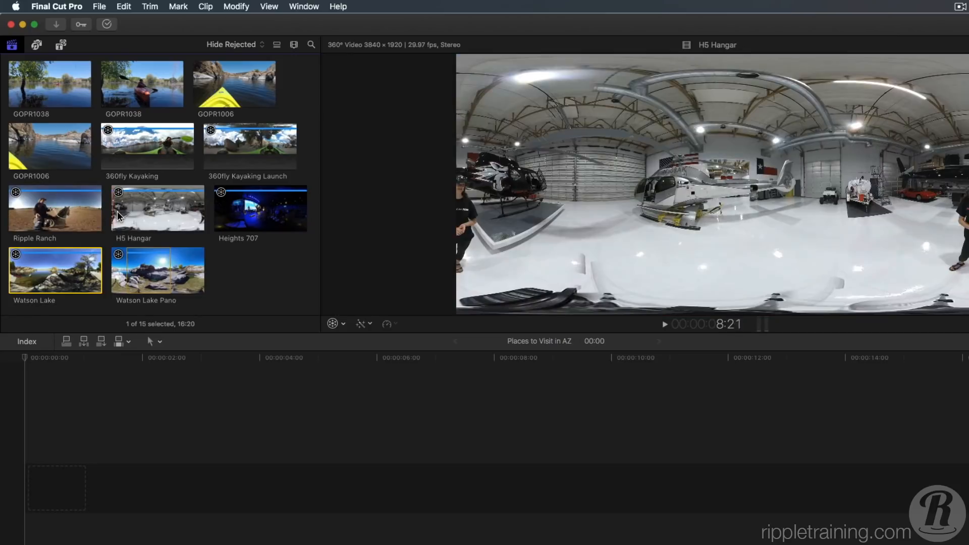
mouse_move(176, 213)
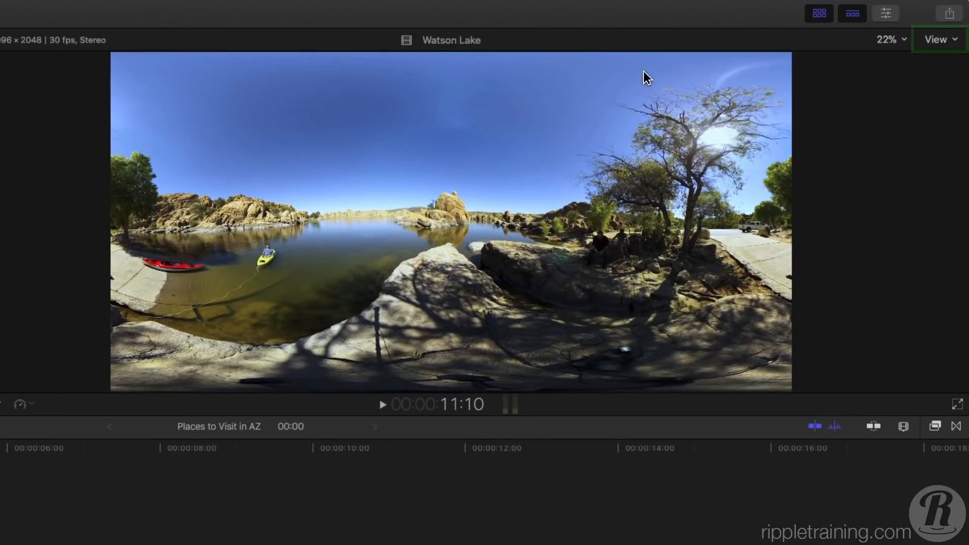
- Show the 360° headset view beside the panorama, widen field of view to 135°, then restore 100°
left_click(939, 39)
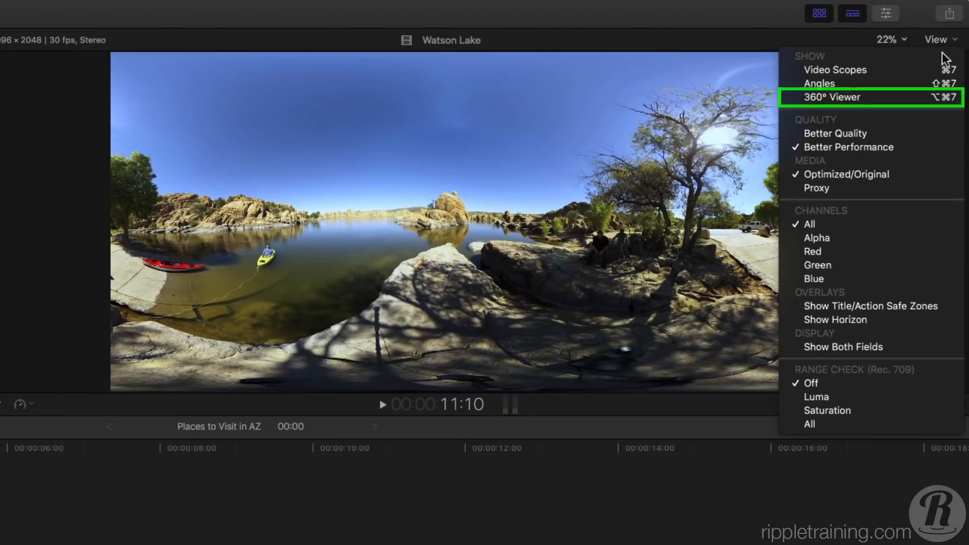
left_click(831, 97)
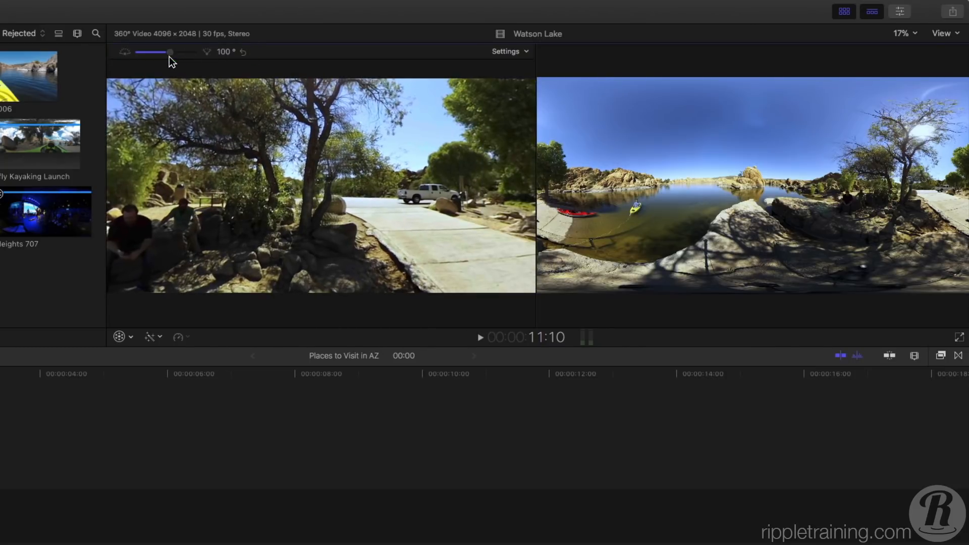
left_click_drag(171, 52, 153, 52)
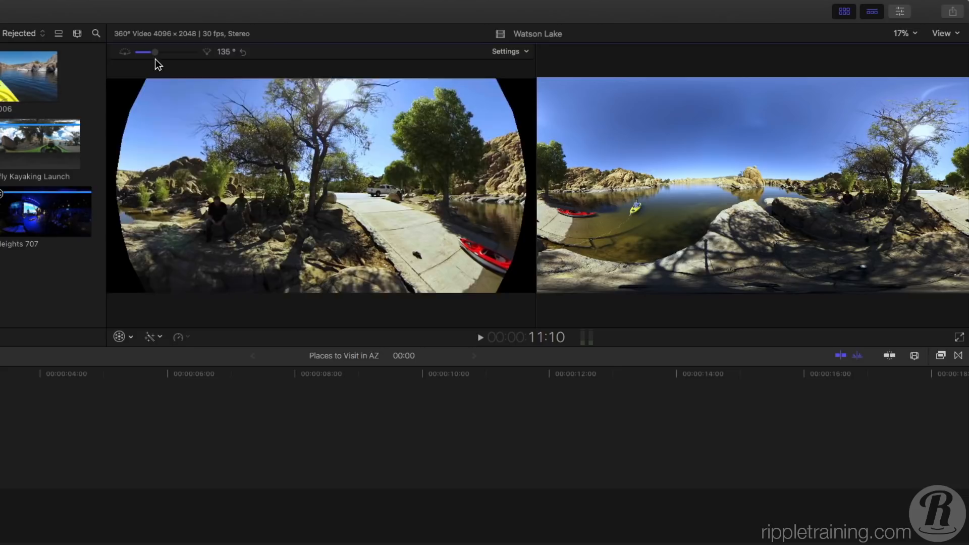
left_click_drag(155, 52, 166, 52)
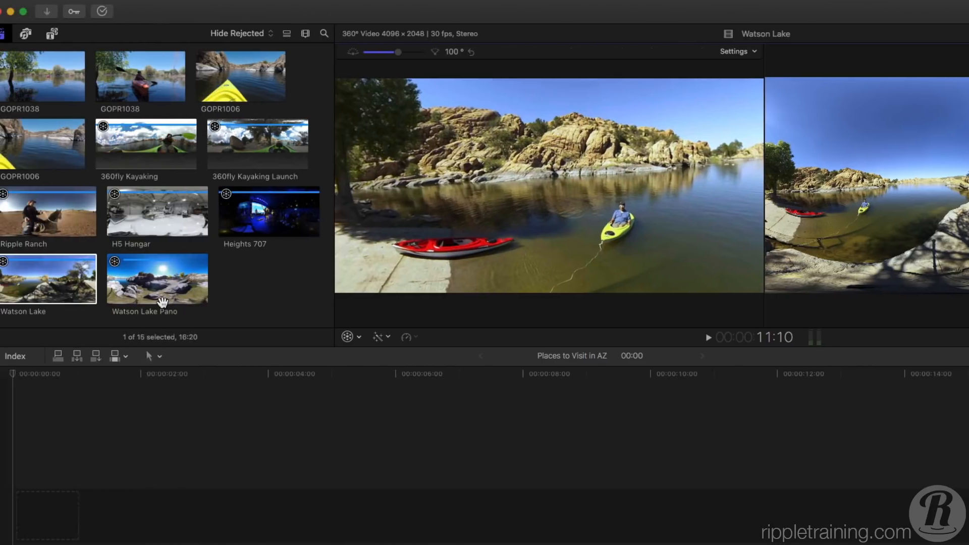
- Load the Watson Lake Pano clip into the viewer and bring up the 360° viewer settings
left_click(157, 279)
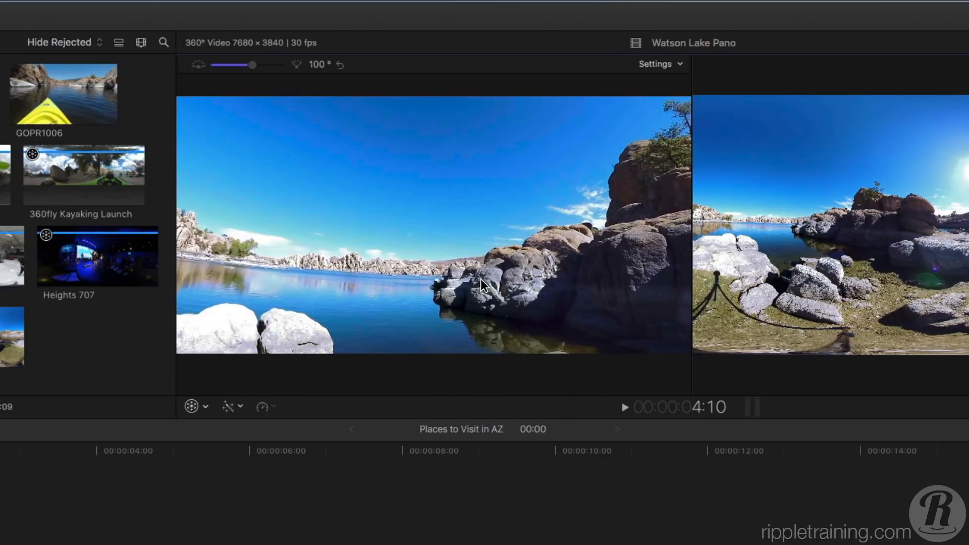
mouse_move(573, 165)
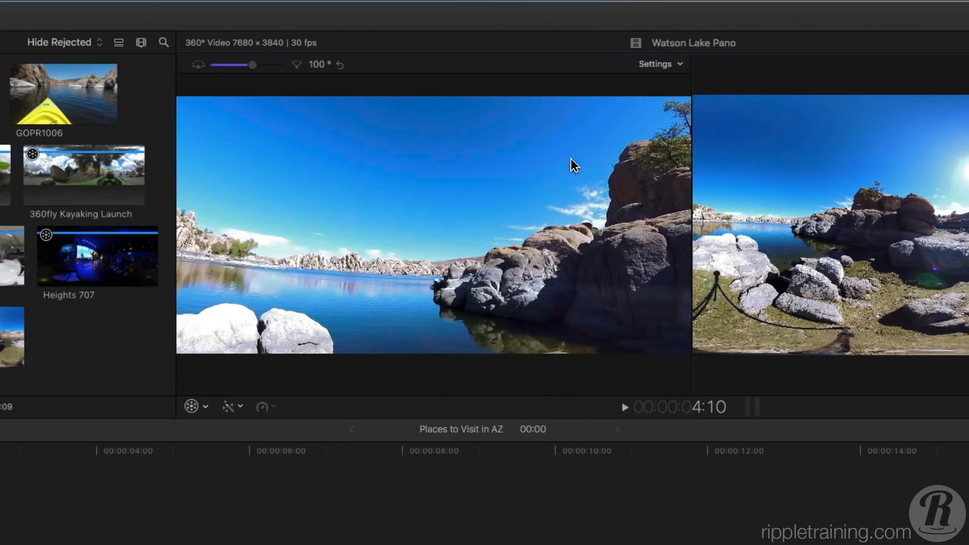
left_click(656, 63)
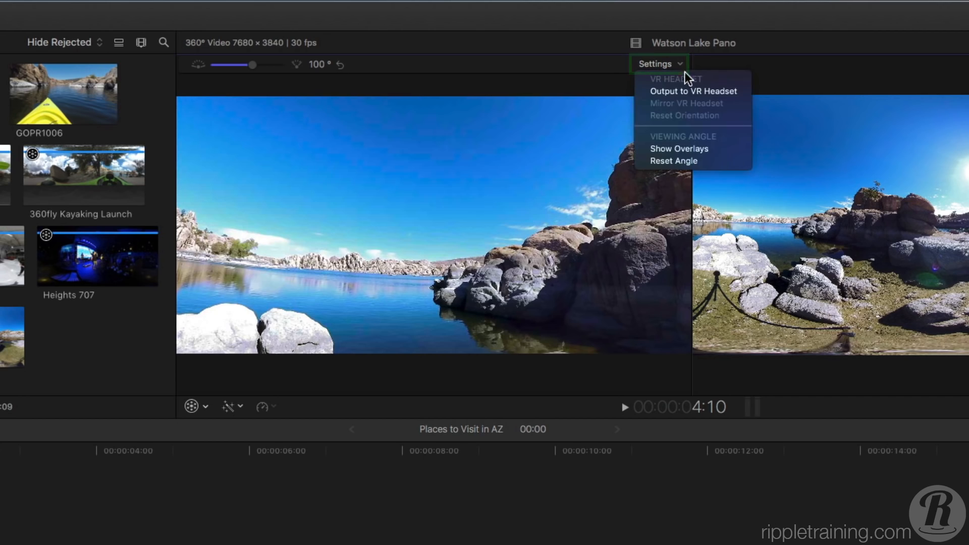
mouse_move(694, 90)
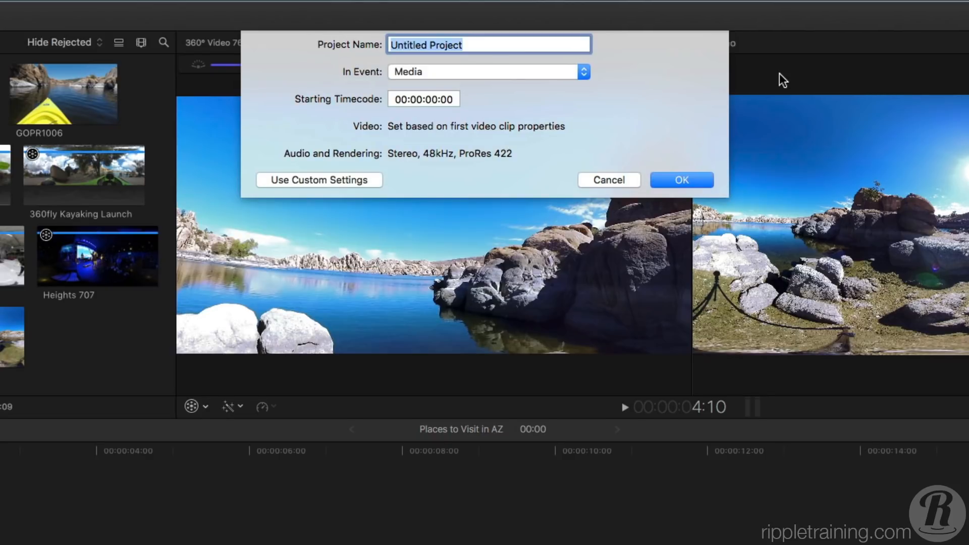
- Create the project 'Places to Visit in Arizona' and edit the Watson Lake clip into it
type("Places to Visit in Ar")
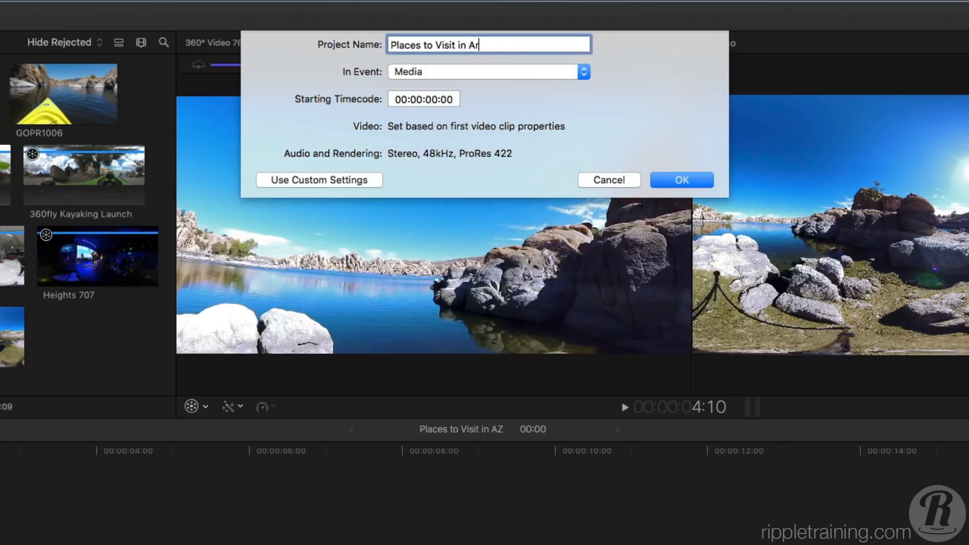
left_click(680, 179)
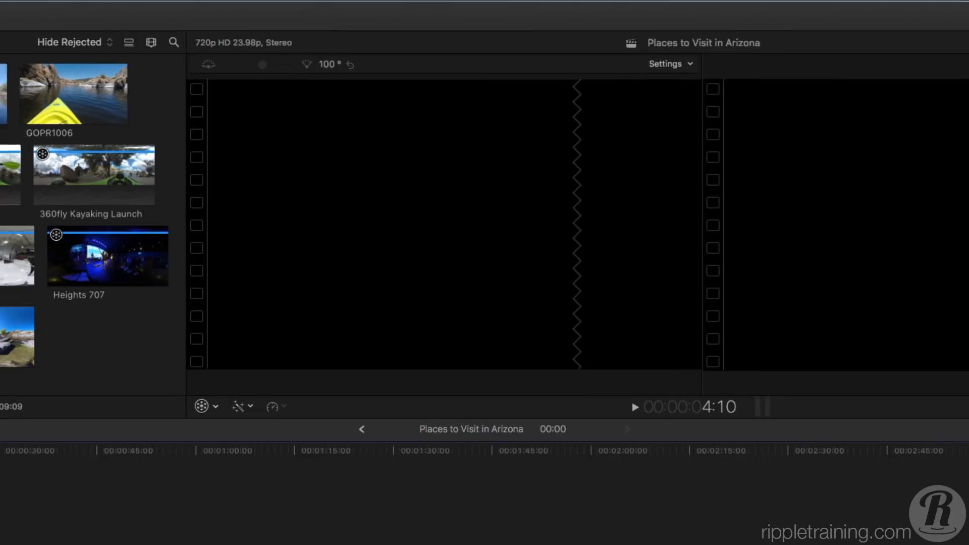
left_click(72, 334)
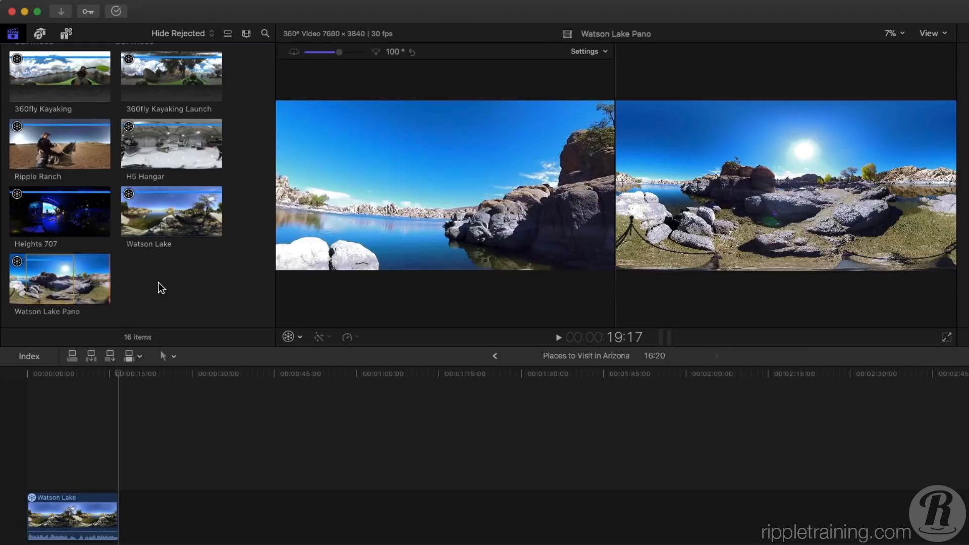
- Append Ripple Ranch, Heights 707 and H5 Hangar, with a transition after Watson Lake
left_click(60, 143)
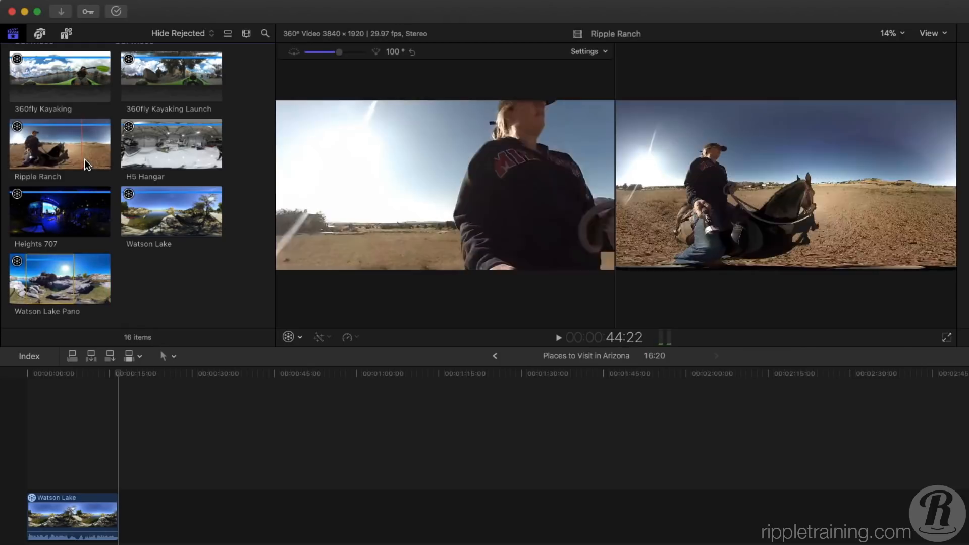
left_click(59, 210)
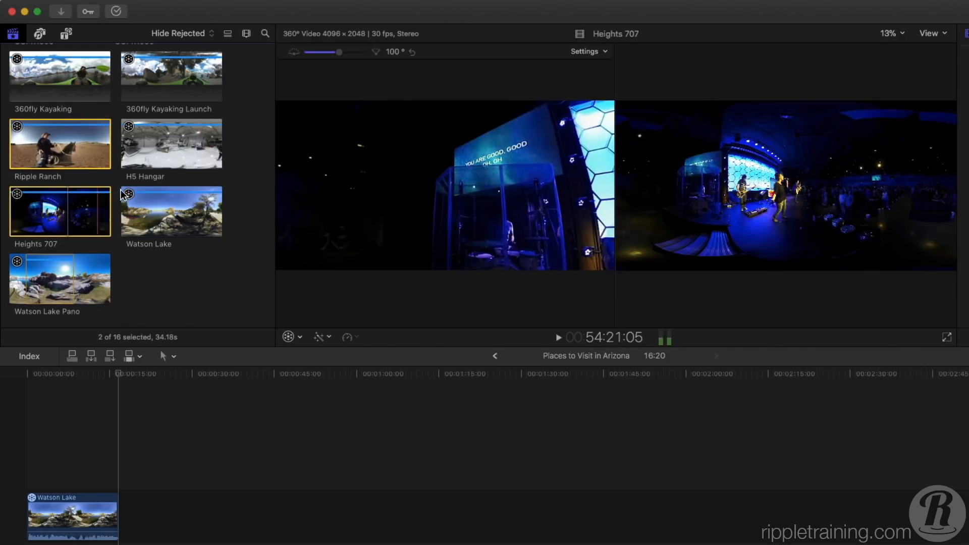
left_click(171, 144)
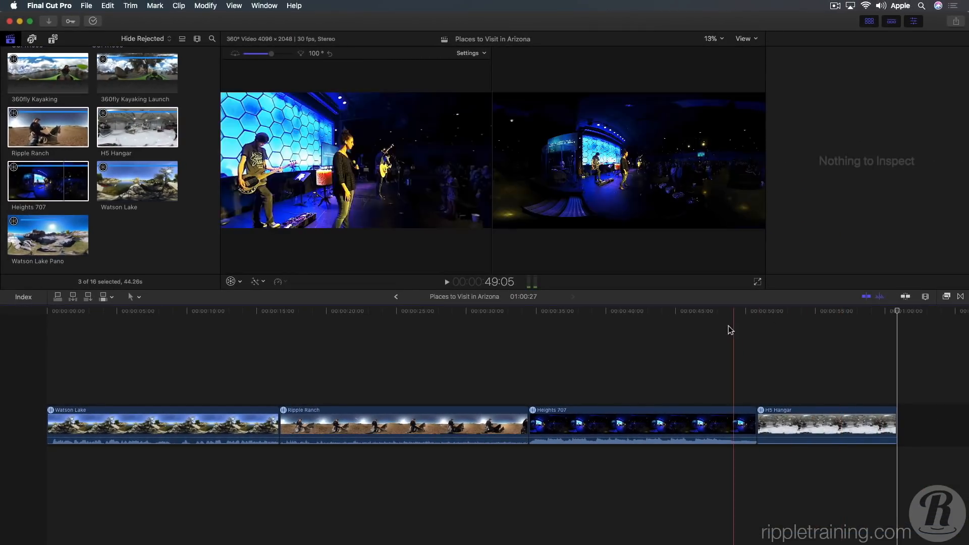
left_click(408, 334)
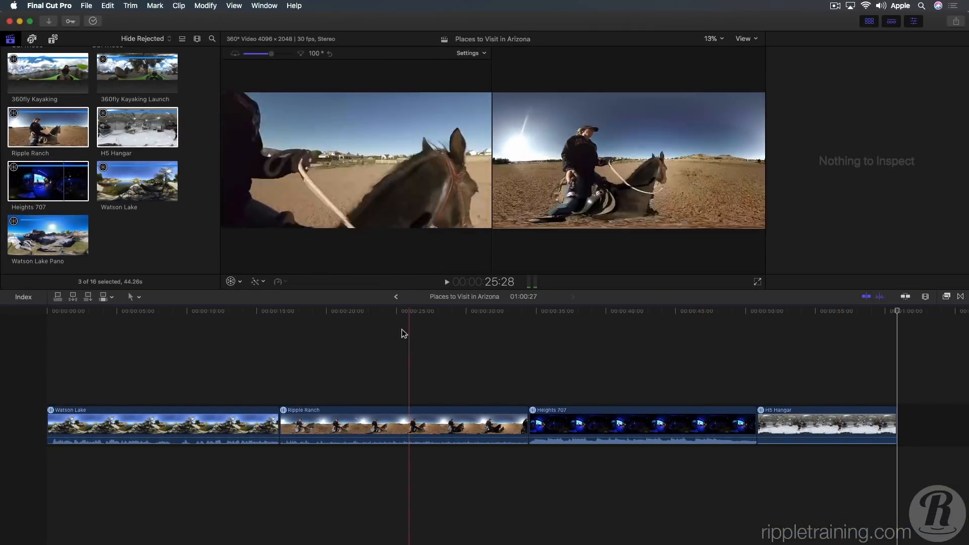
left_click(186, 311)
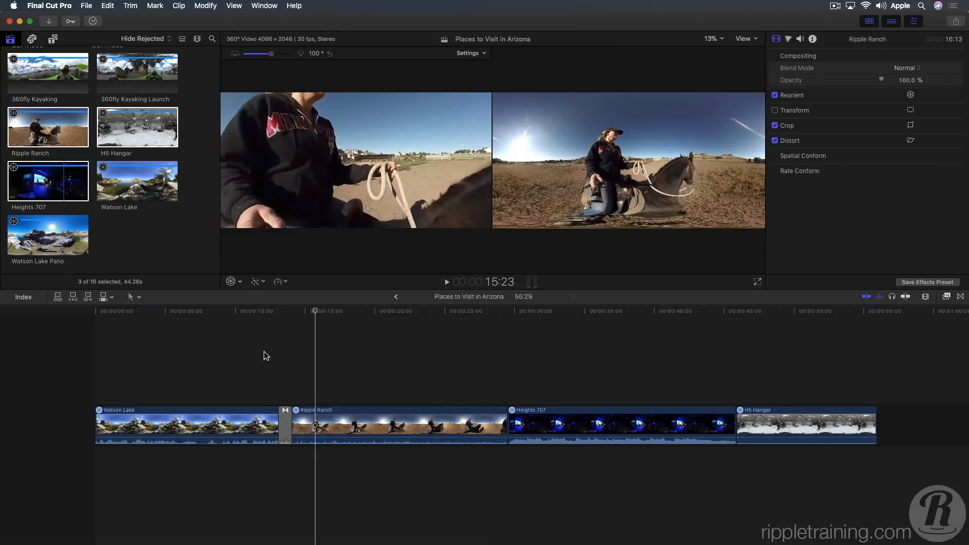
- Reorient the Watson Lake 360° clip so the red and yellow kayaks face forward
left_click(207, 311)
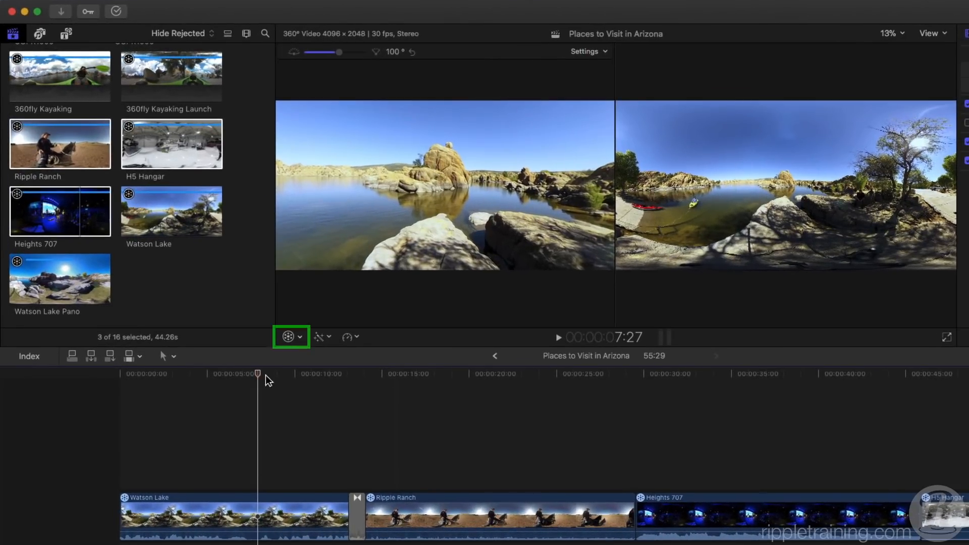
left_click(289, 336)
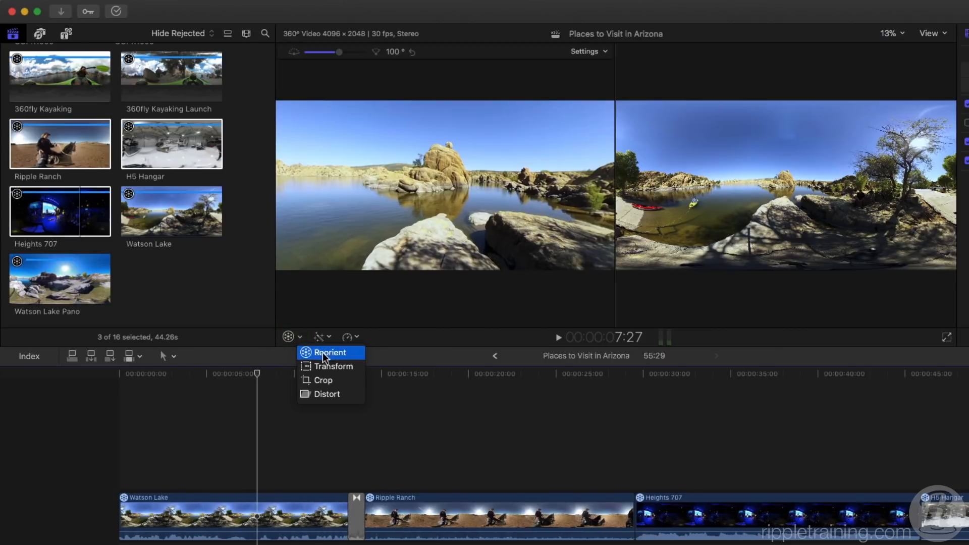
left_click(329, 352)
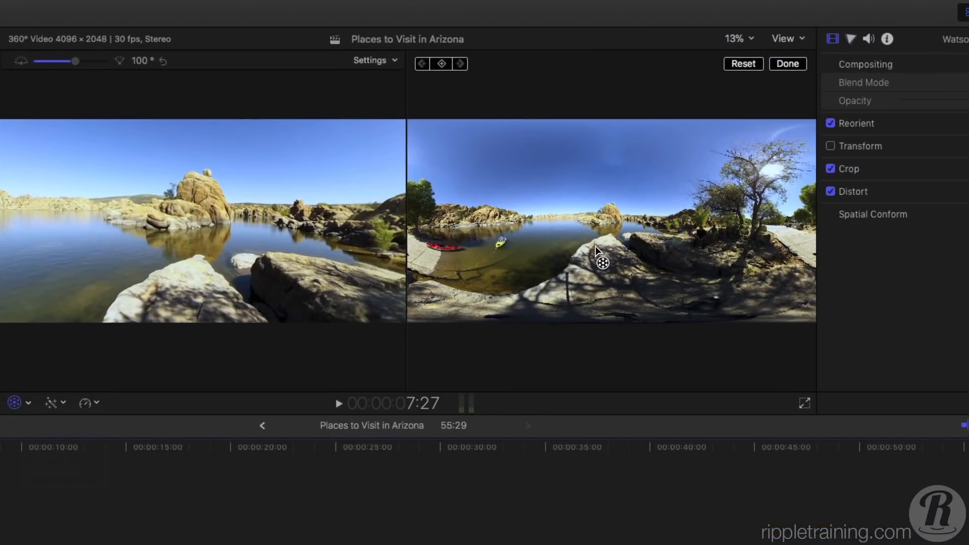
mouse_move(577, 267)
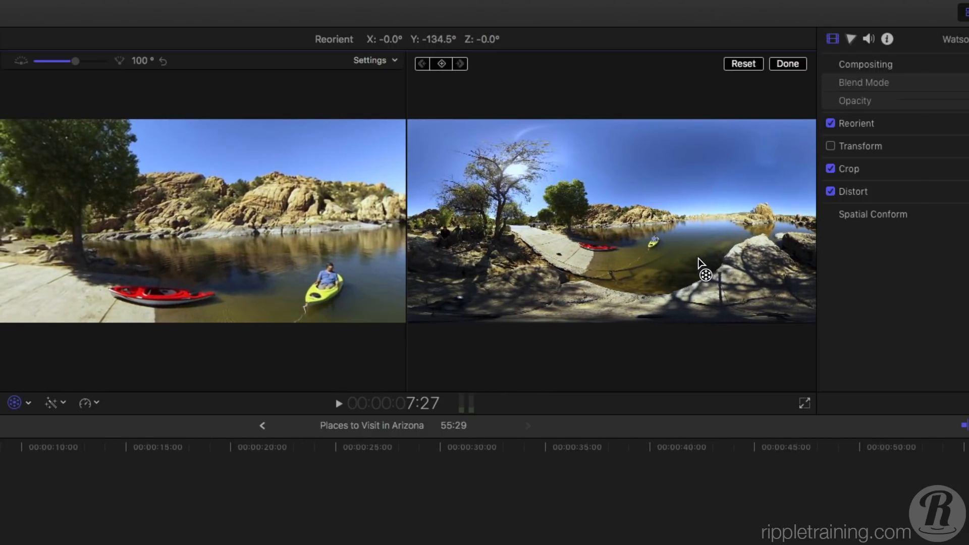
left_click(787, 64)
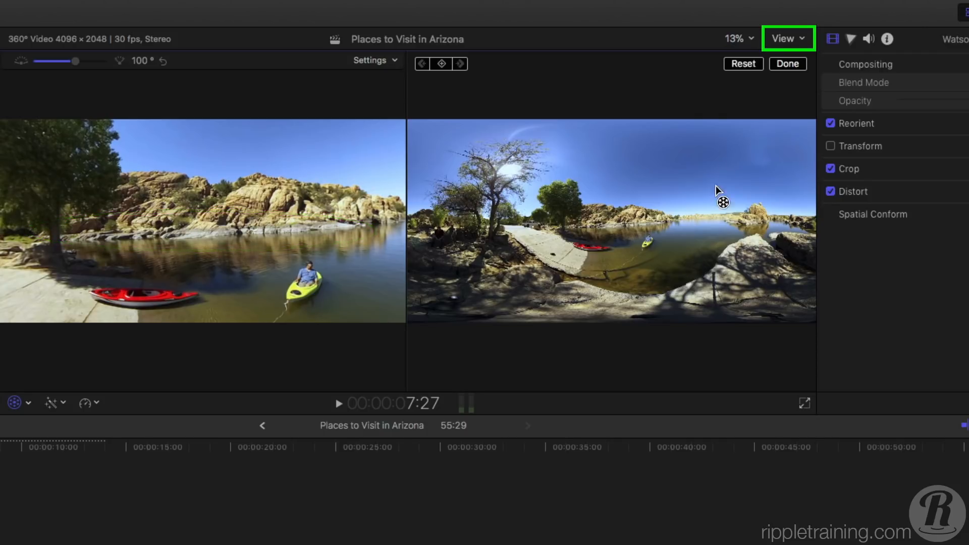
- Turn on the horizon guide overlay for the 360° clip in the viewer
left_click(787, 38)
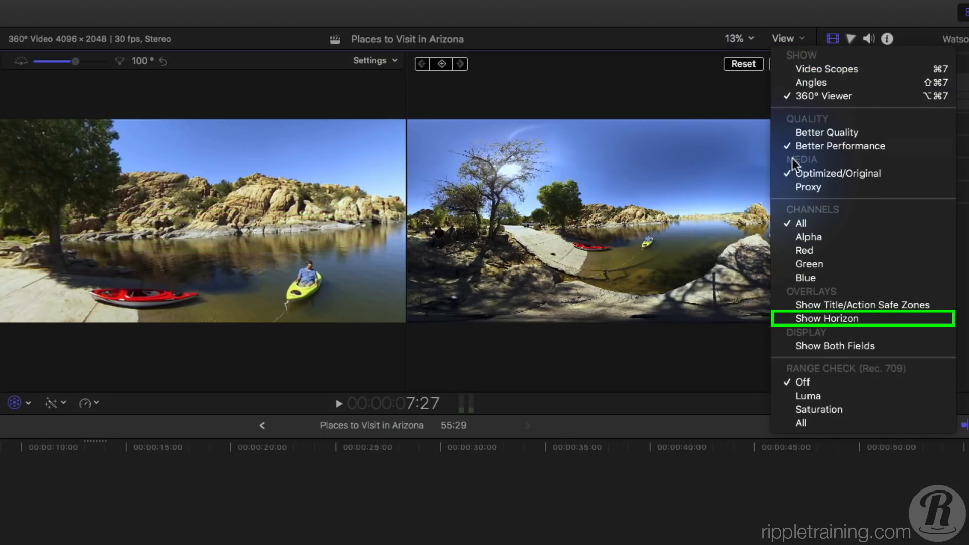
left_click(826, 318)
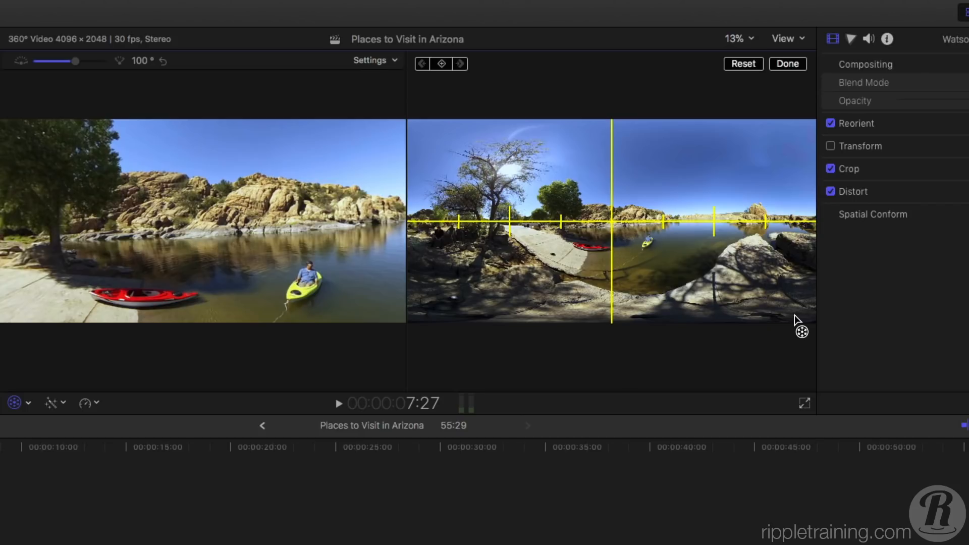
mouse_move(784, 206)
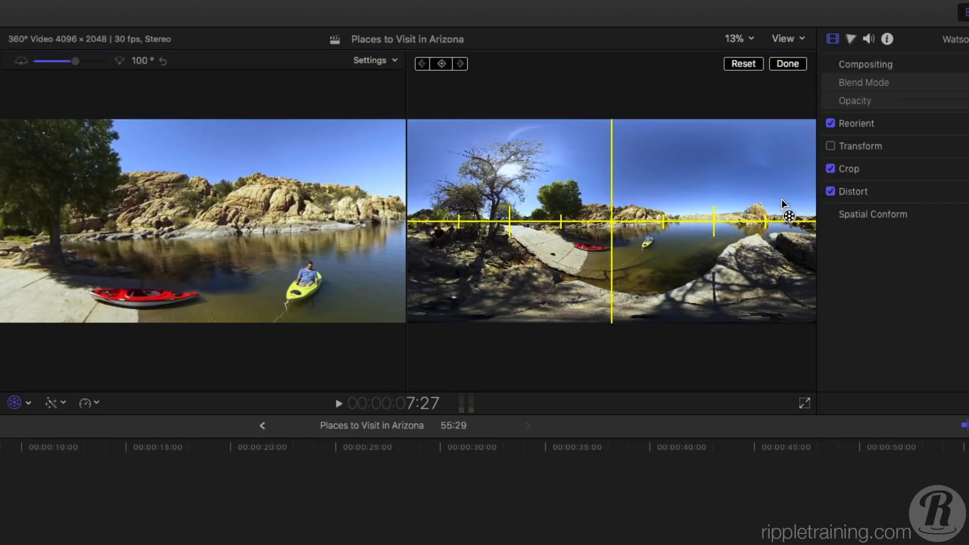
mouse_move(773, 160)
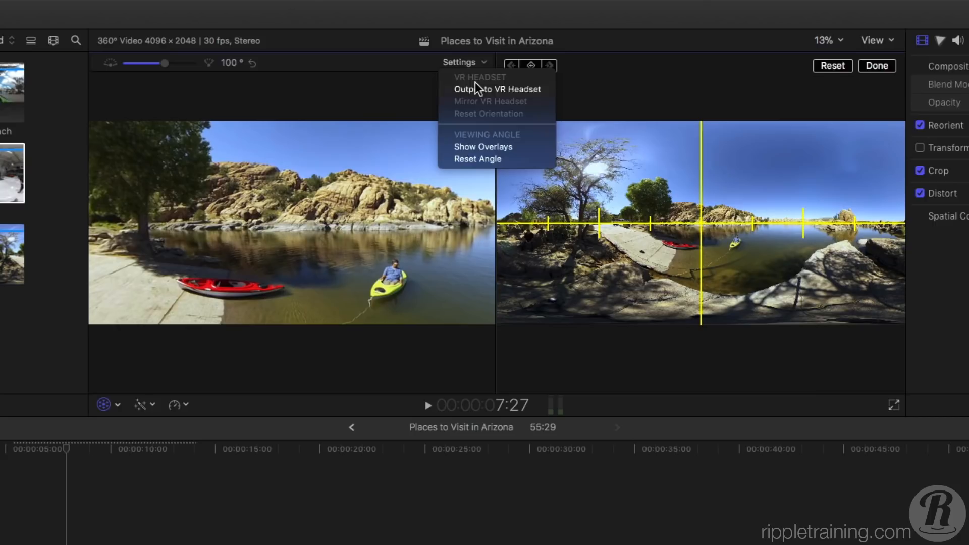
- Show the viewing-angle overlay, look toward the road and trees, then reset to 0°
left_click(483, 147)
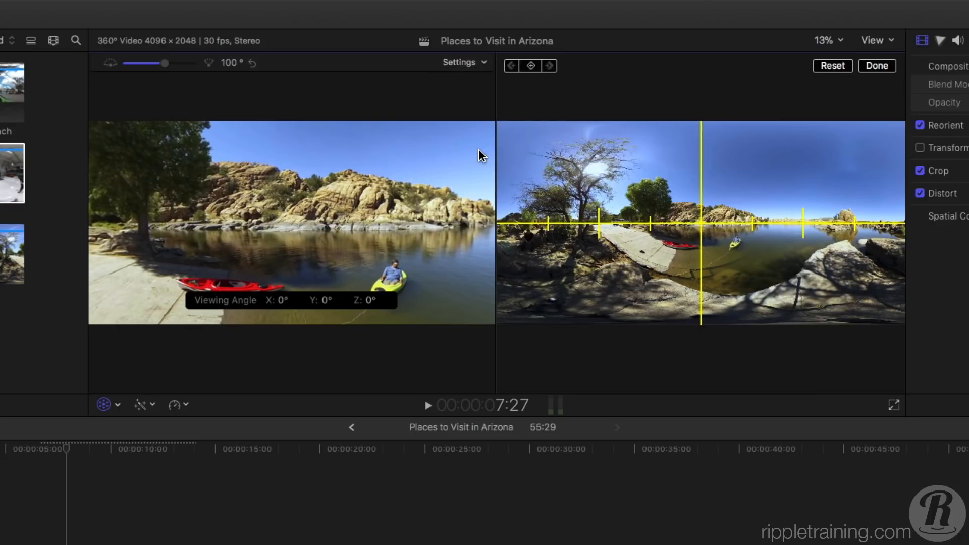
mouse_move(480, 157)
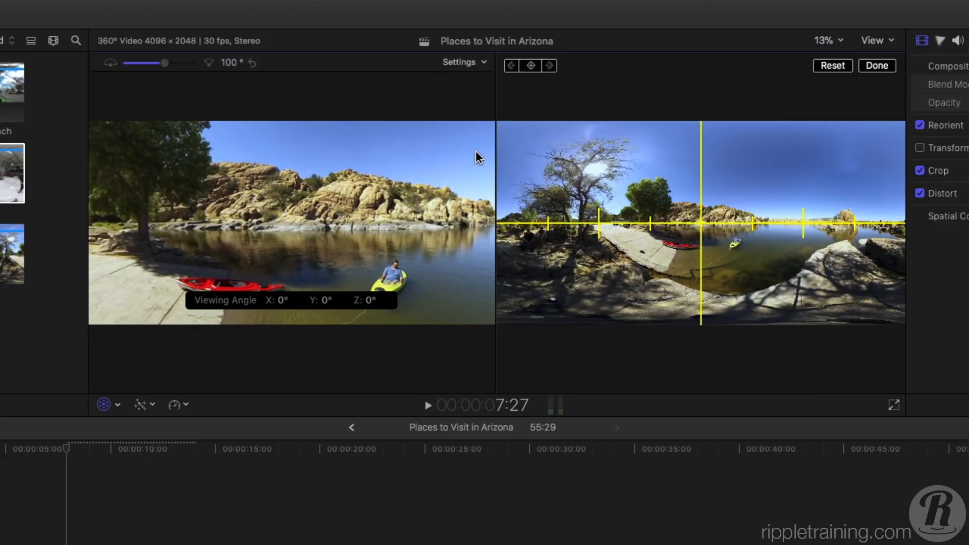
mouse_move(465, 167)
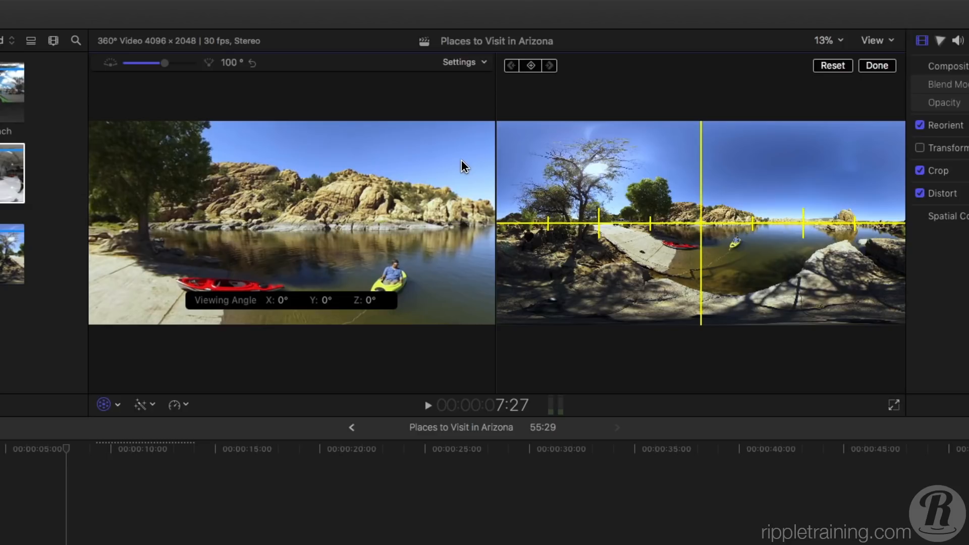
mouse_move(311, 216)
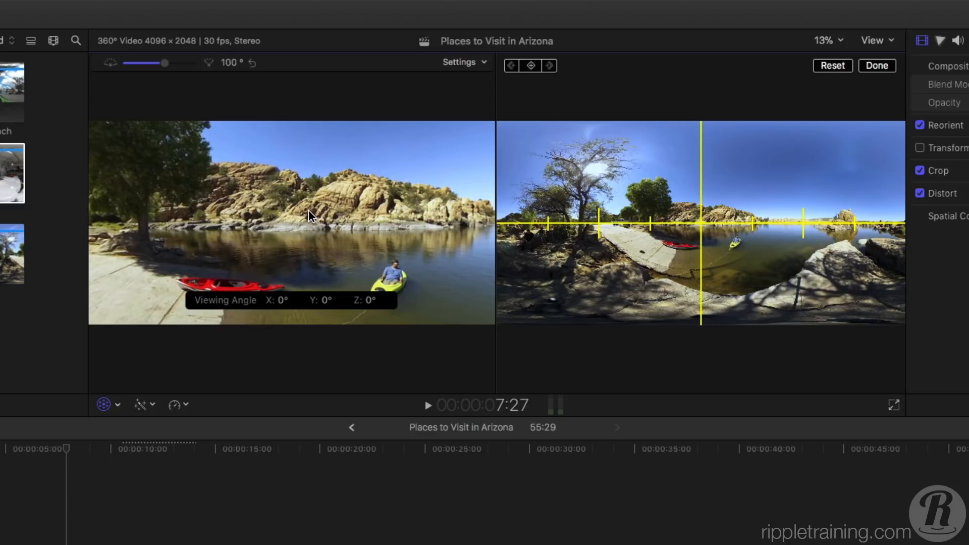
left_click_drag(309, 217, 377, 217)
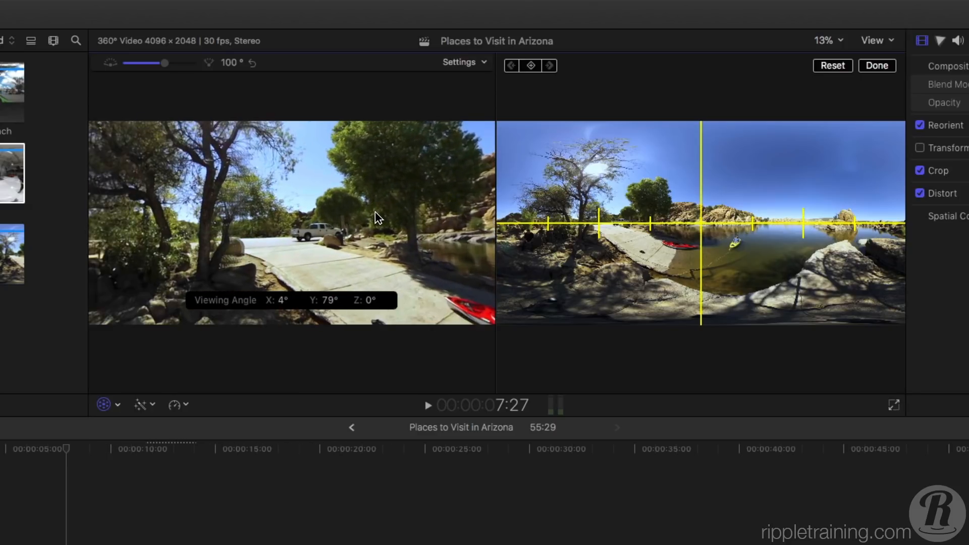
left_click_drag(377, 216, 414, 209)
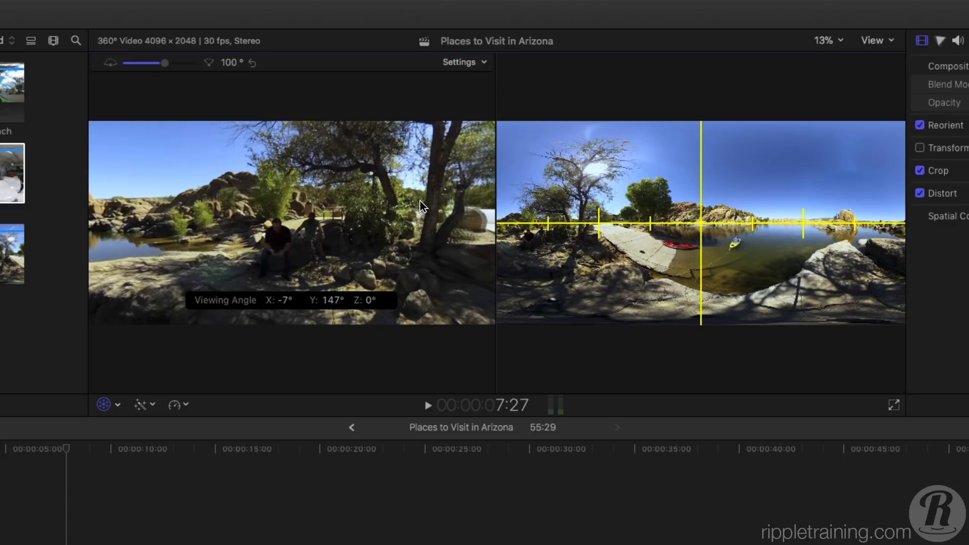
left_click(460, 61)
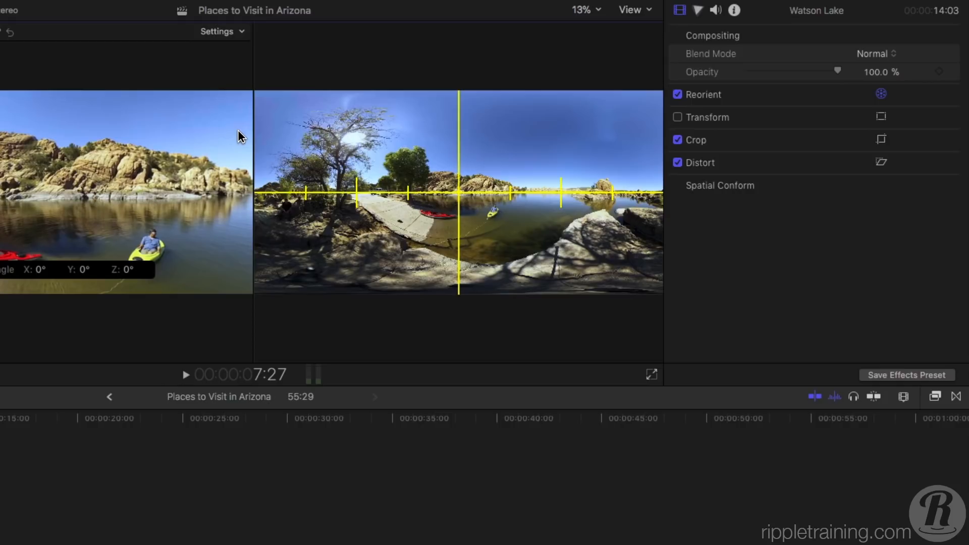
mouse_move(888, 390)
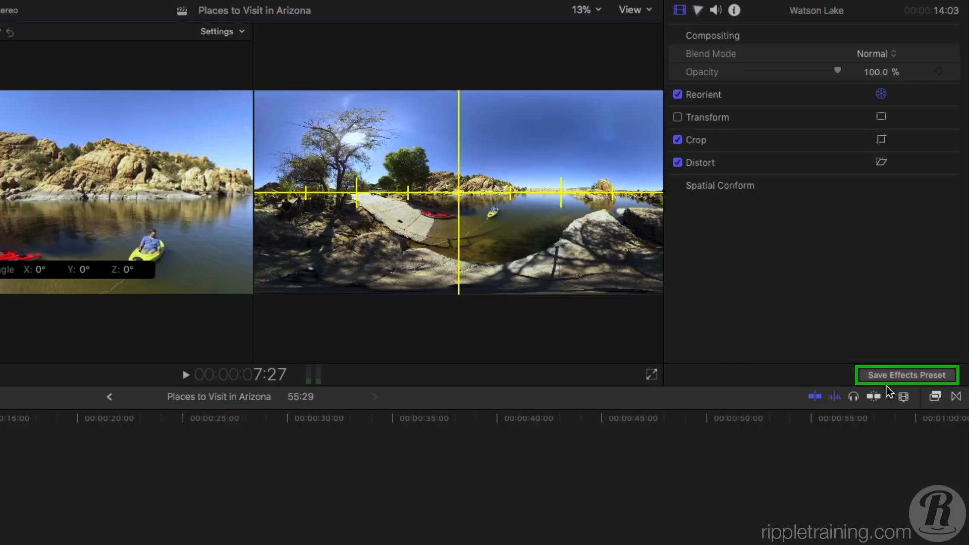
- Save the reorientation as the 360° effects preset 'Watson Lake' and show the Effects browser
left_click(907, 374)
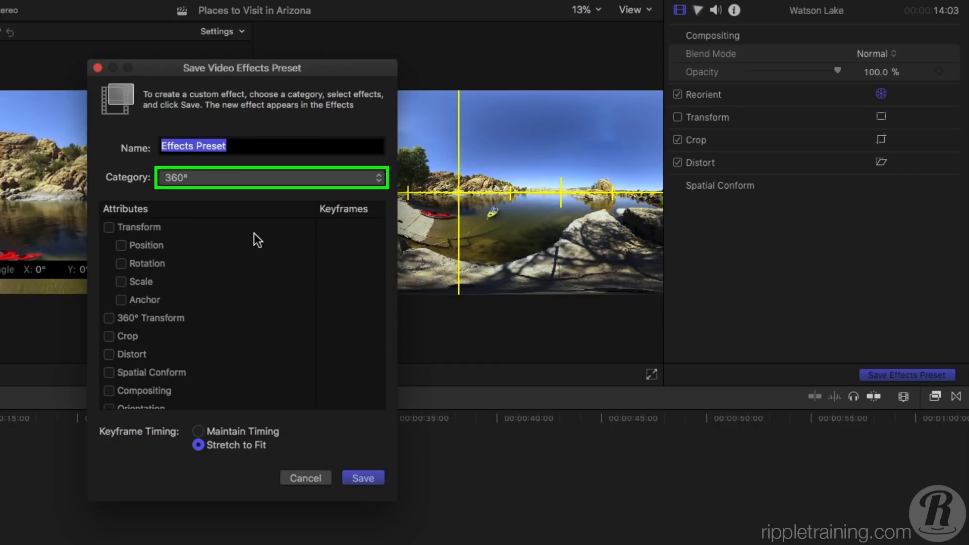
mouse_move(250, 184)
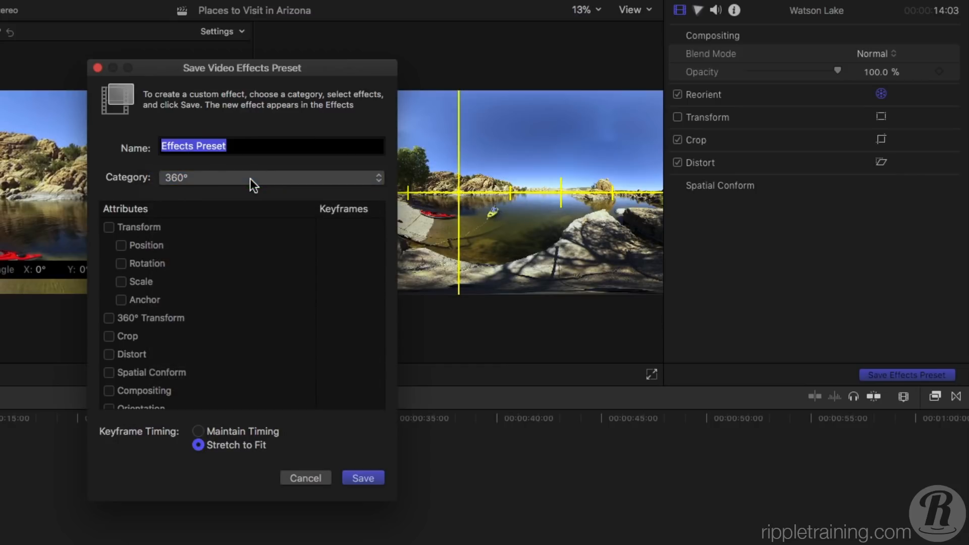
type("Watson Lake")
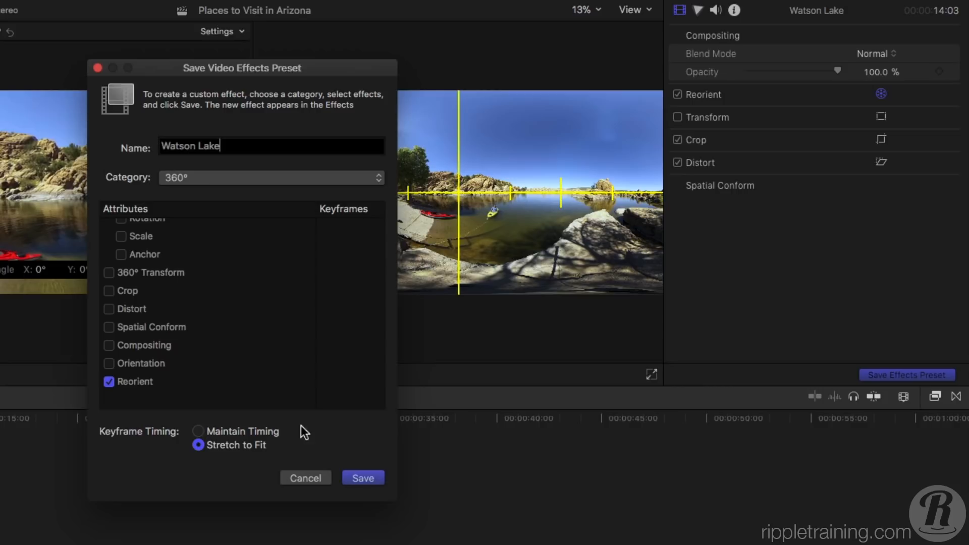
left_click(363, 478)
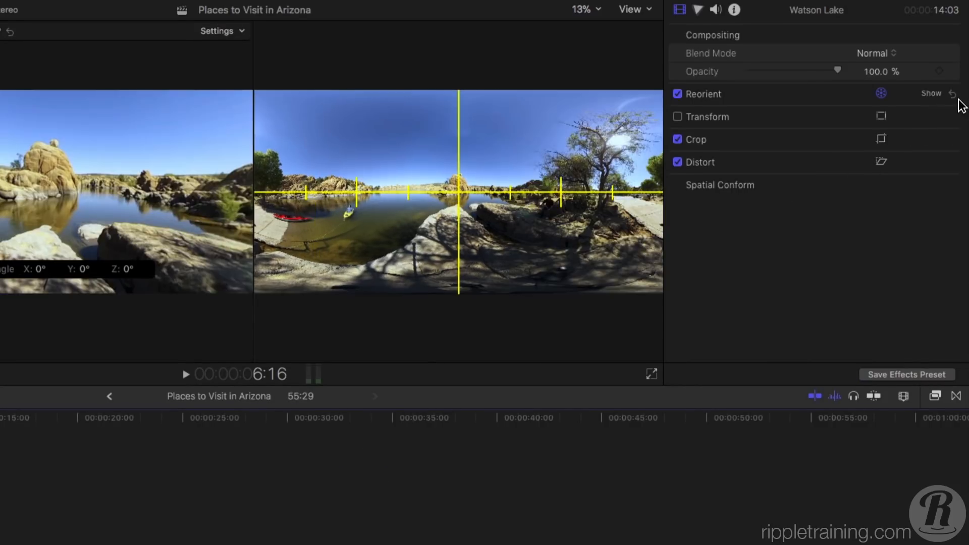
left_click(940, 234)
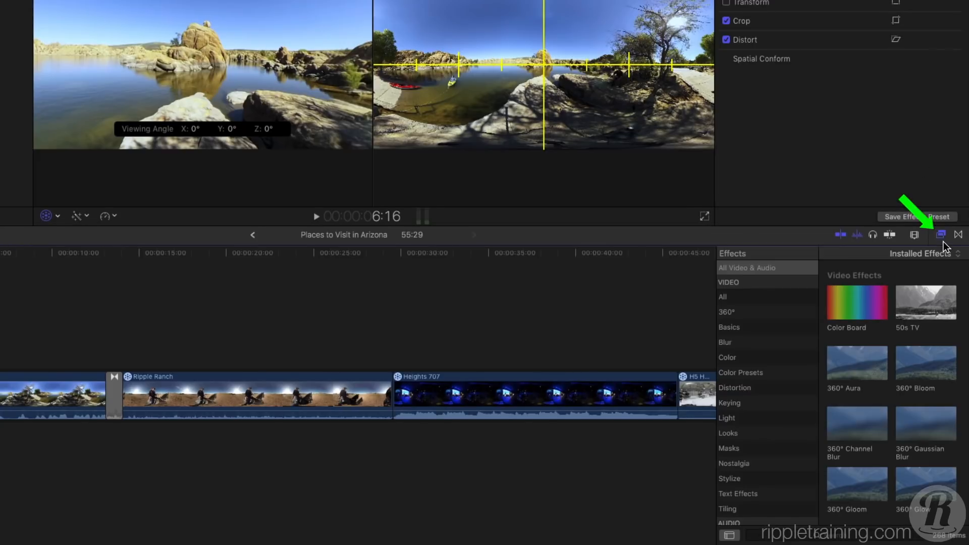